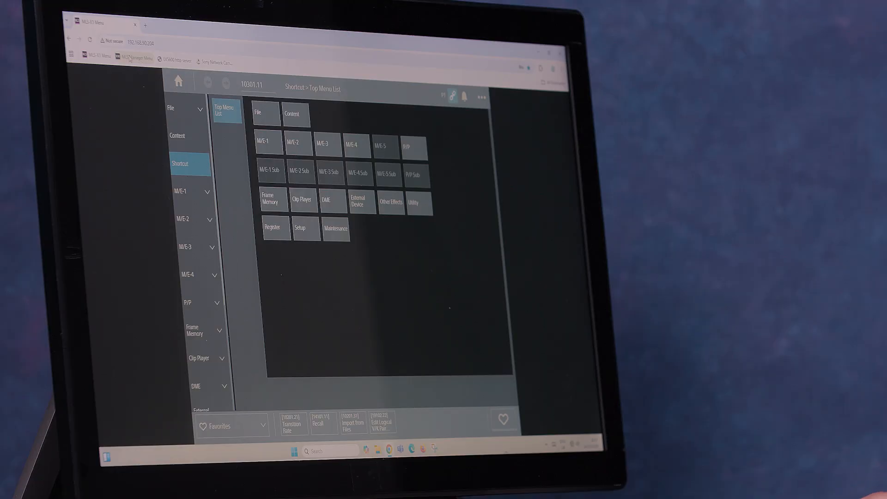
# - Open the MLS Manager Menu from its bookmark in a second browser tab
pyautogui.click(313, 12)
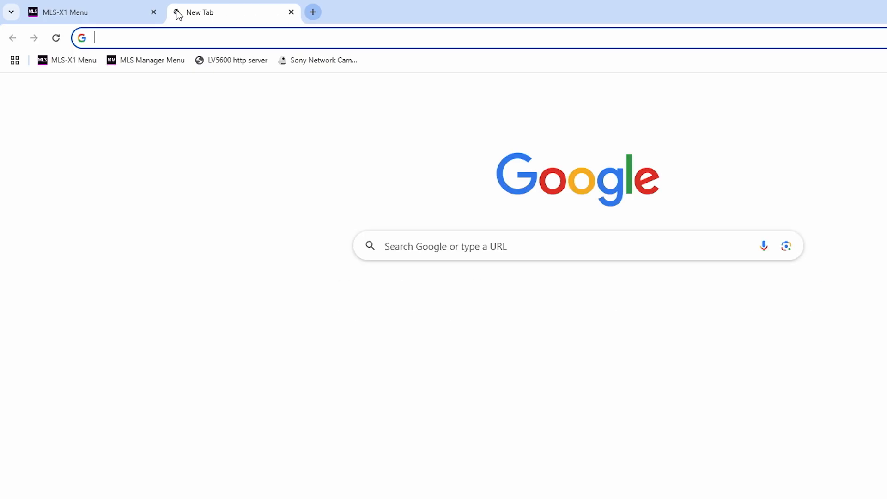
pyautogui.click(145, 60)
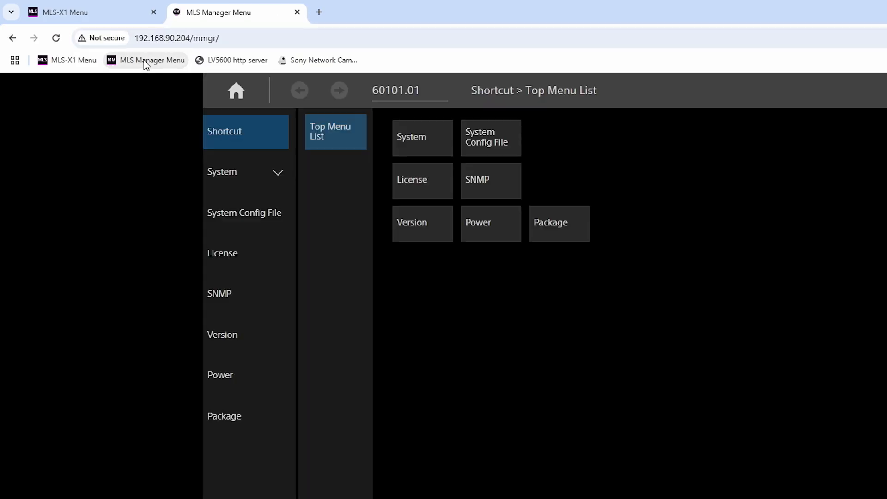